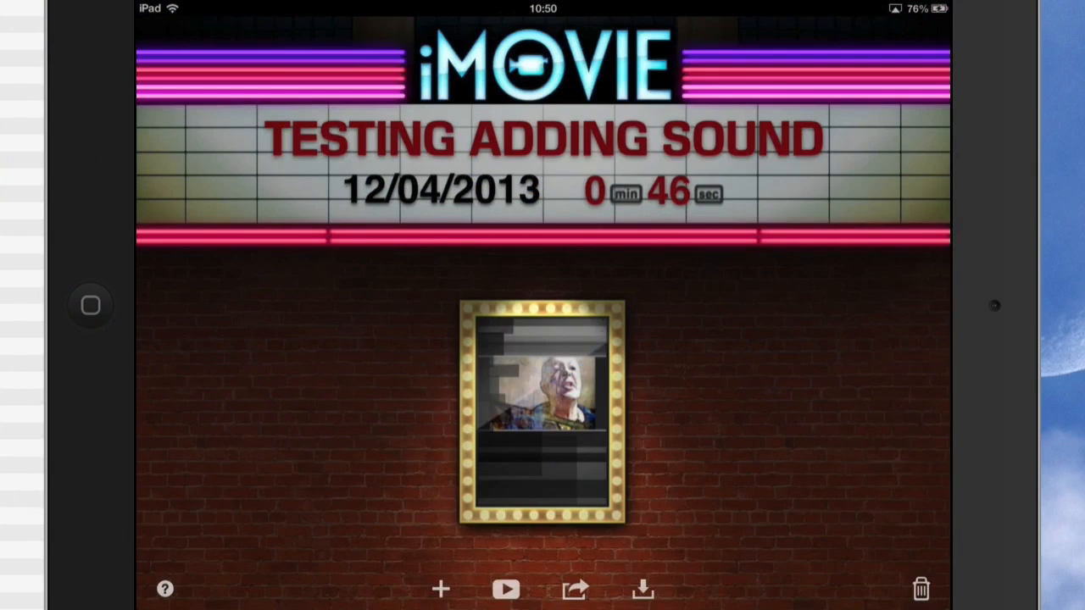
- Open the 'Testing adding sound' project from the theater screen
left_click(541, 411)
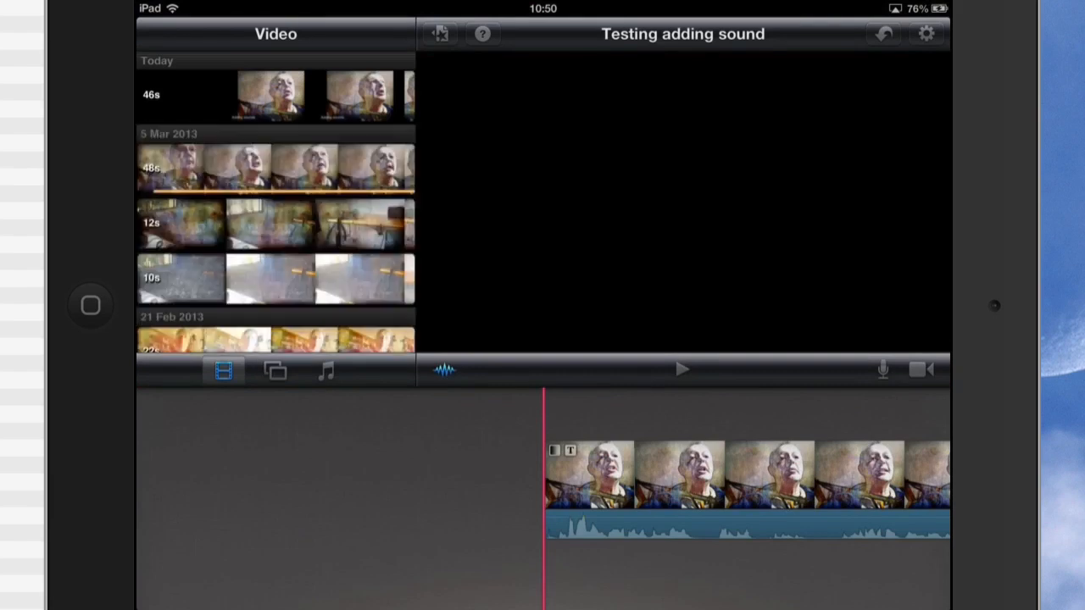
- Add a Theme Music song as a background track under the 46-second video clip
left_click(326, 370)
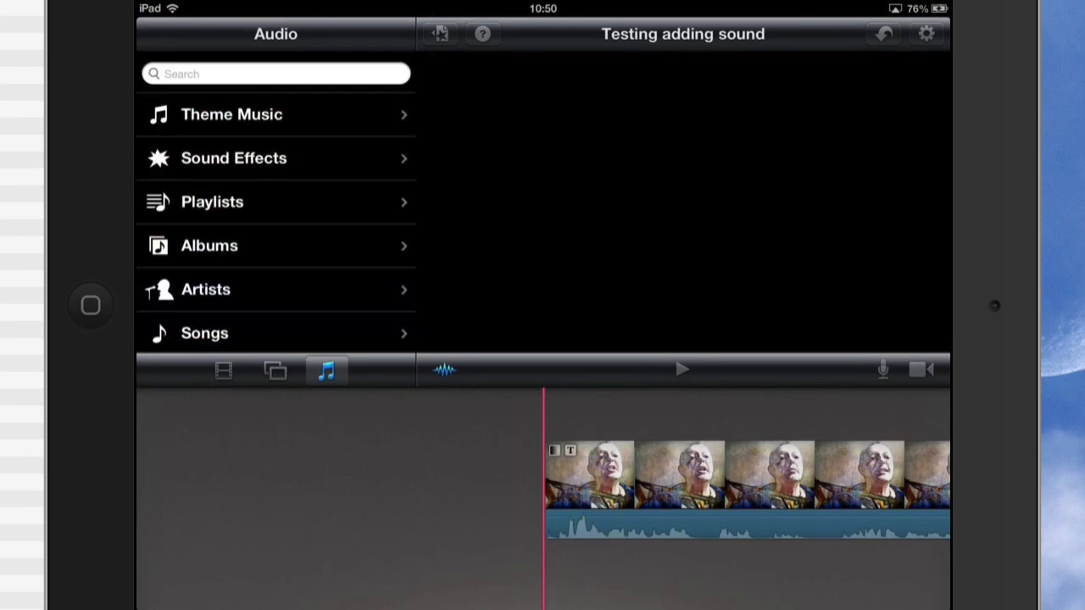
left_click(231, 115)
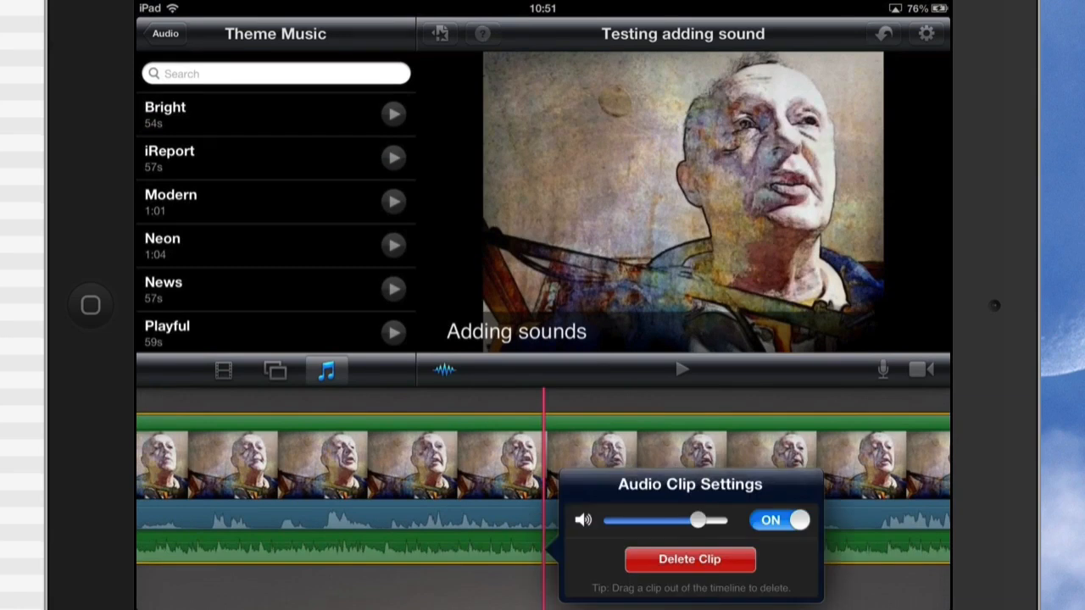
left_click_drag(694, 520, 651, 520)
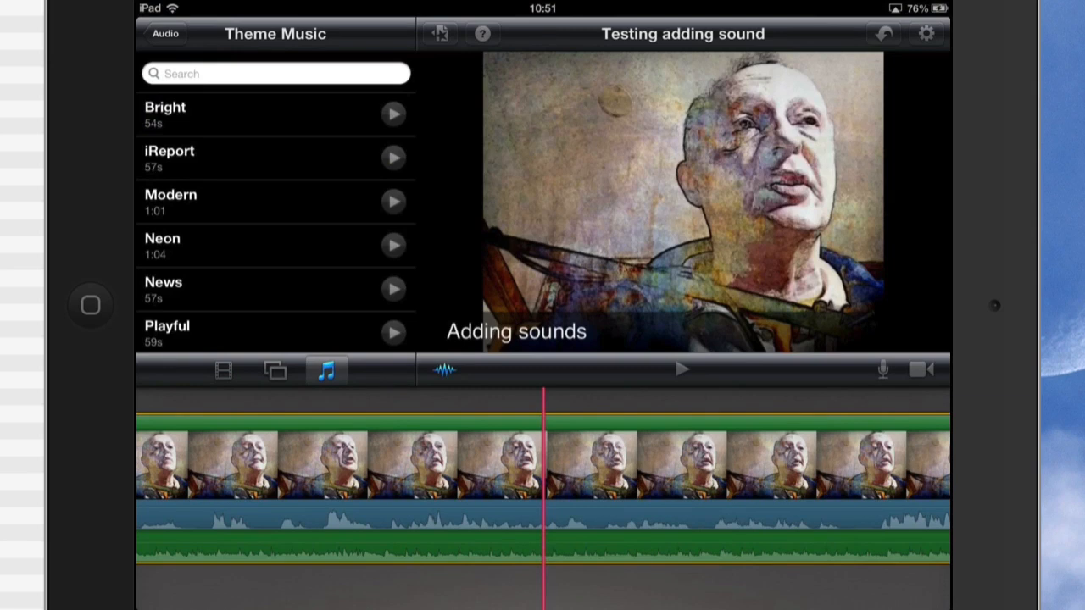
- Drag the built-in Alarm sound effect into the timeline below the video clip
left_click(164, 34)
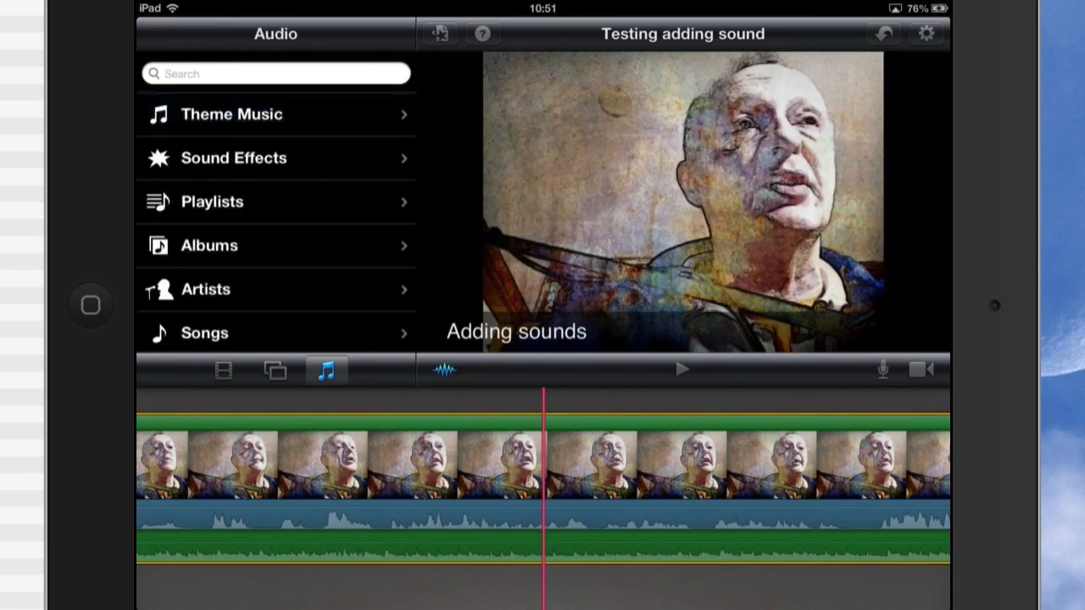
left_click(233, 158)
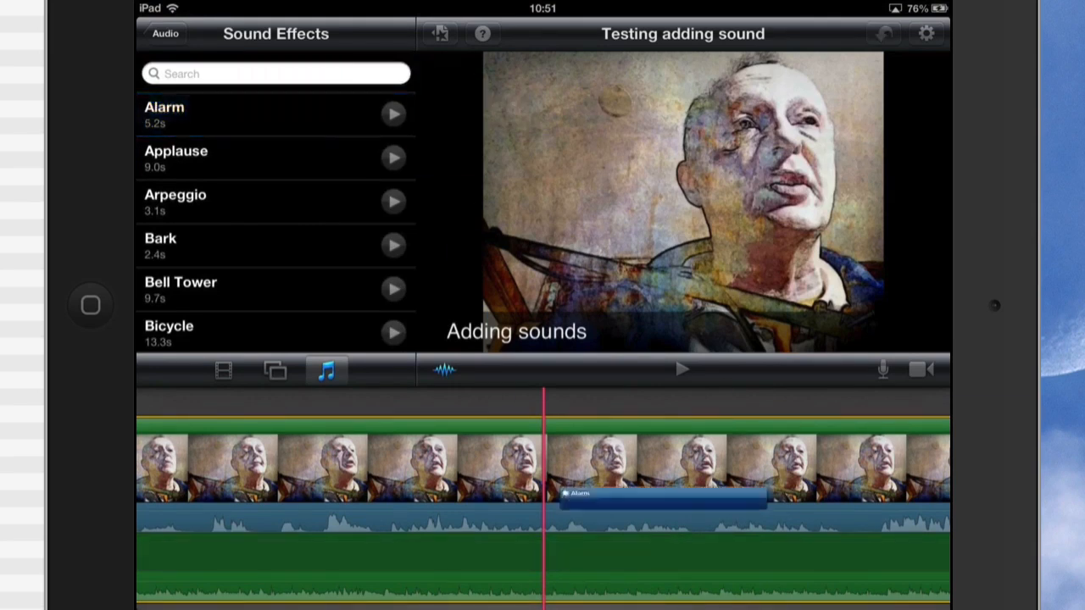
left_click_drag(661, 496, 661, 546)
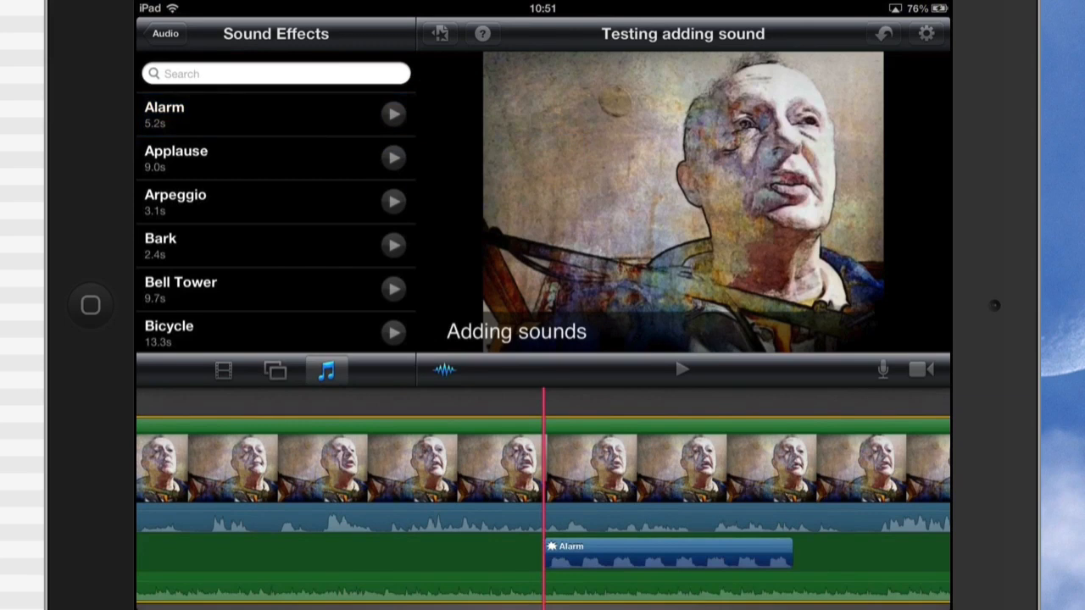
left_click(682, 368)
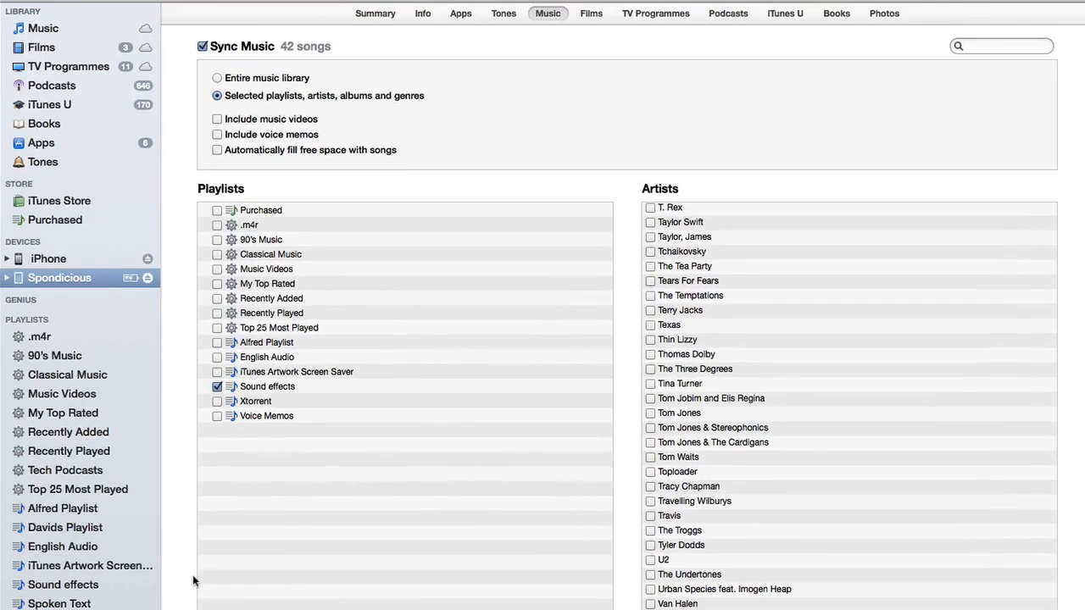
mouse_move(529, 214)
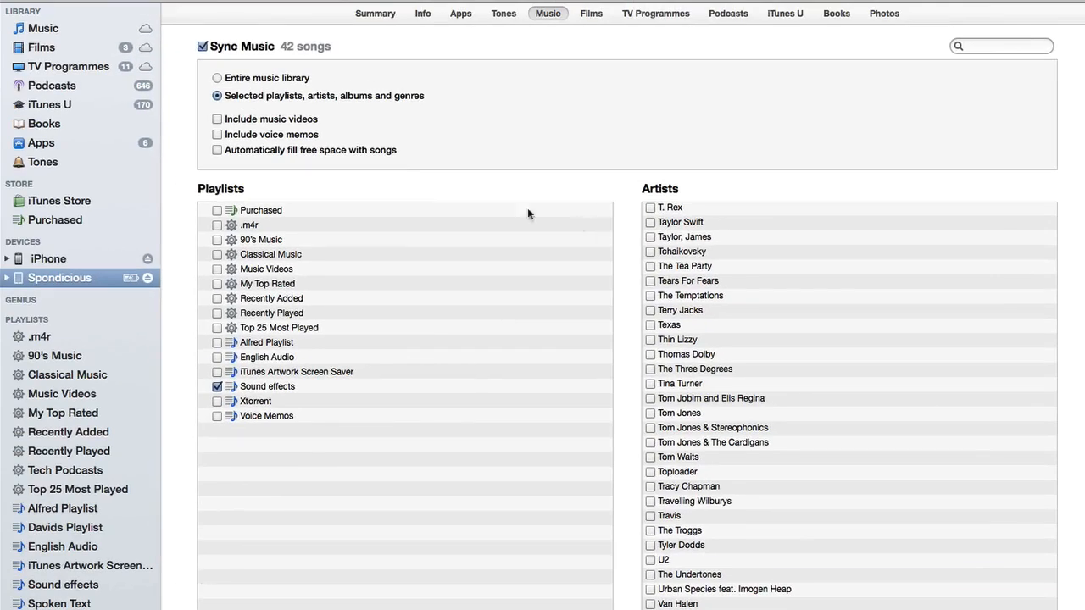
- Show iMovie's file-sharing documents for the iPad in iTunes
left_click(461, 13)
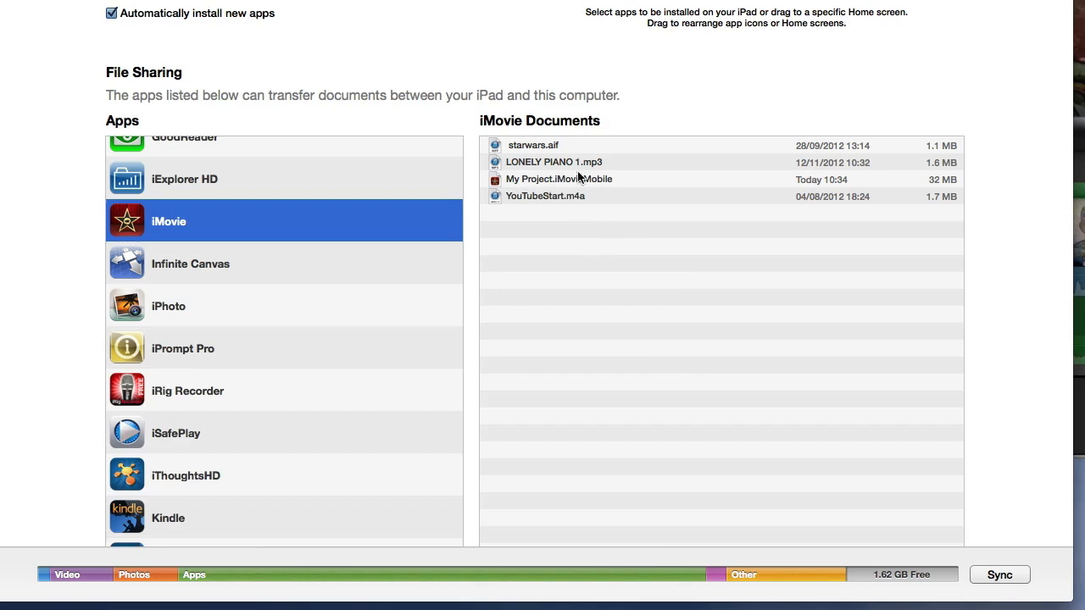
mouse_move(689, 313)
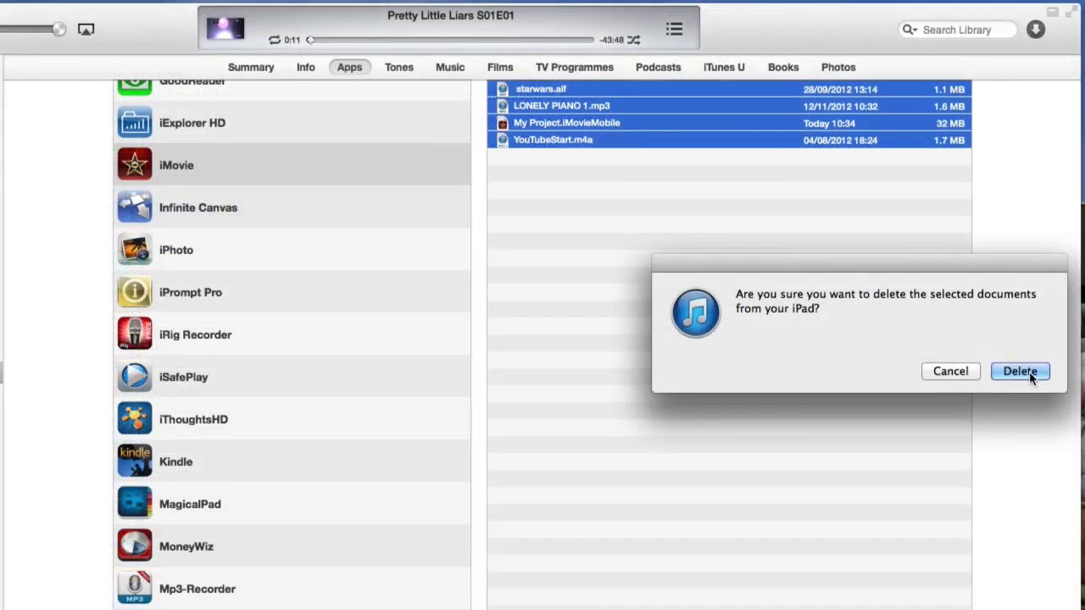
left_click(1019, 371)
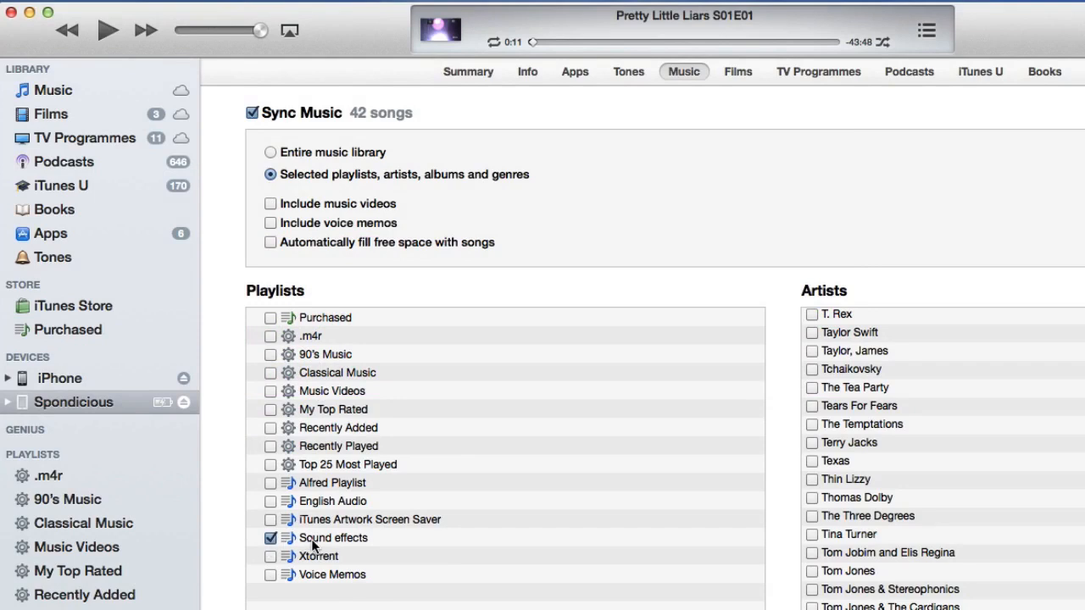
mouse_move(388, 437)
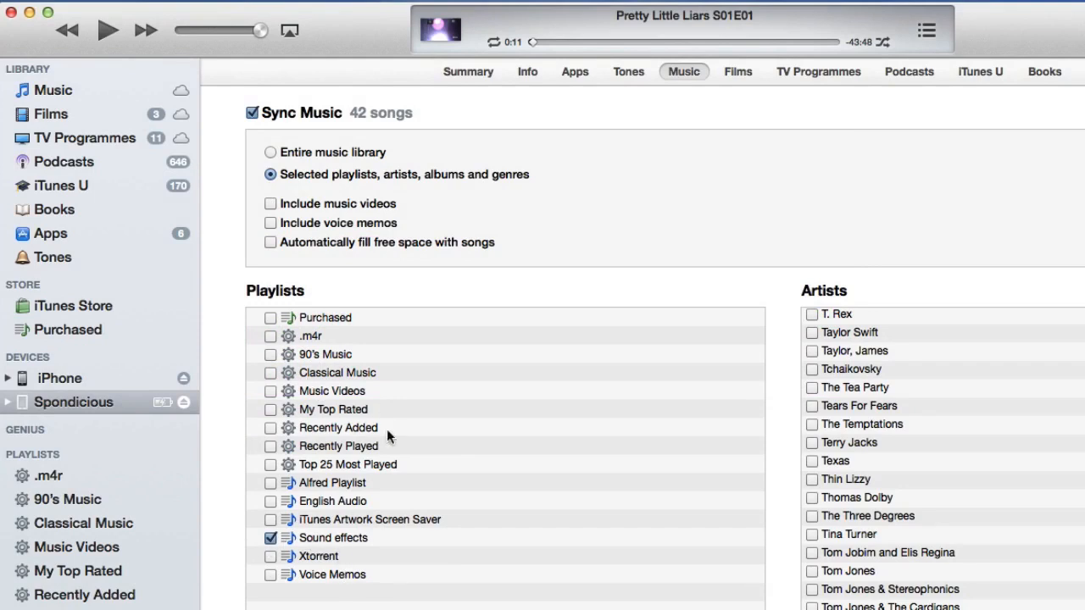
mouse_move(468, 574)
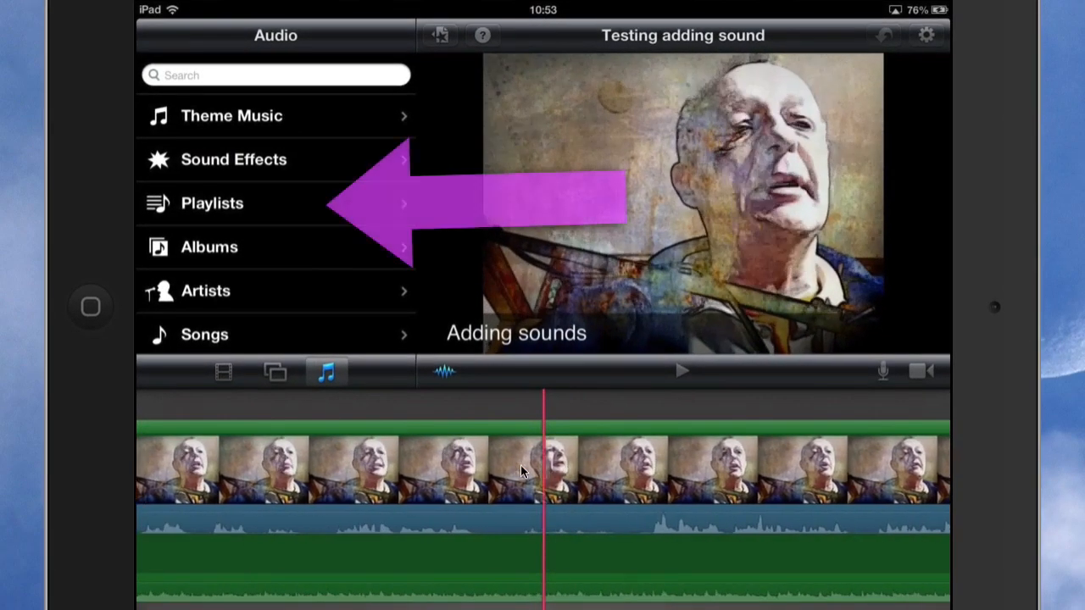
- Open the synced Sound effects playlist under Playlists in the Audio browser
left_click(212, 202)
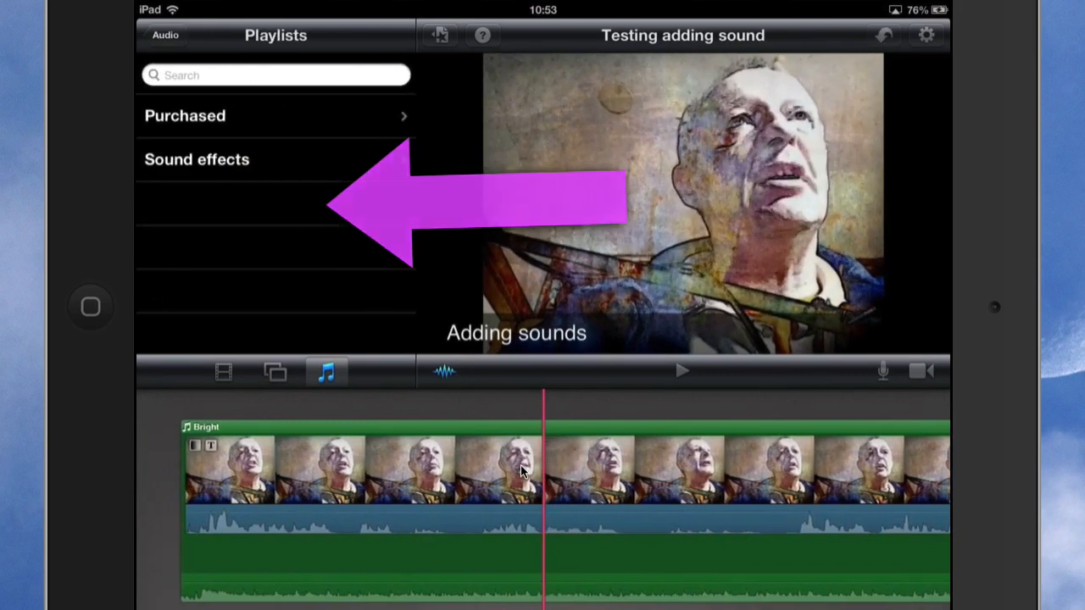
left_click(197, 159)
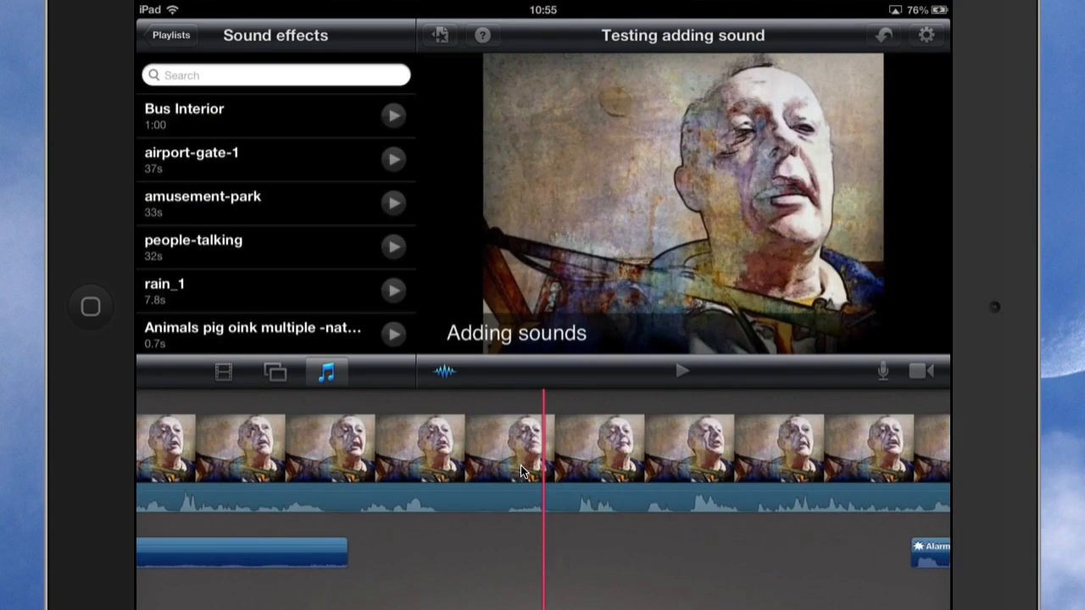
- Scroll the Sound effects playlist and add a short effect under the video
scroll("down", 3)
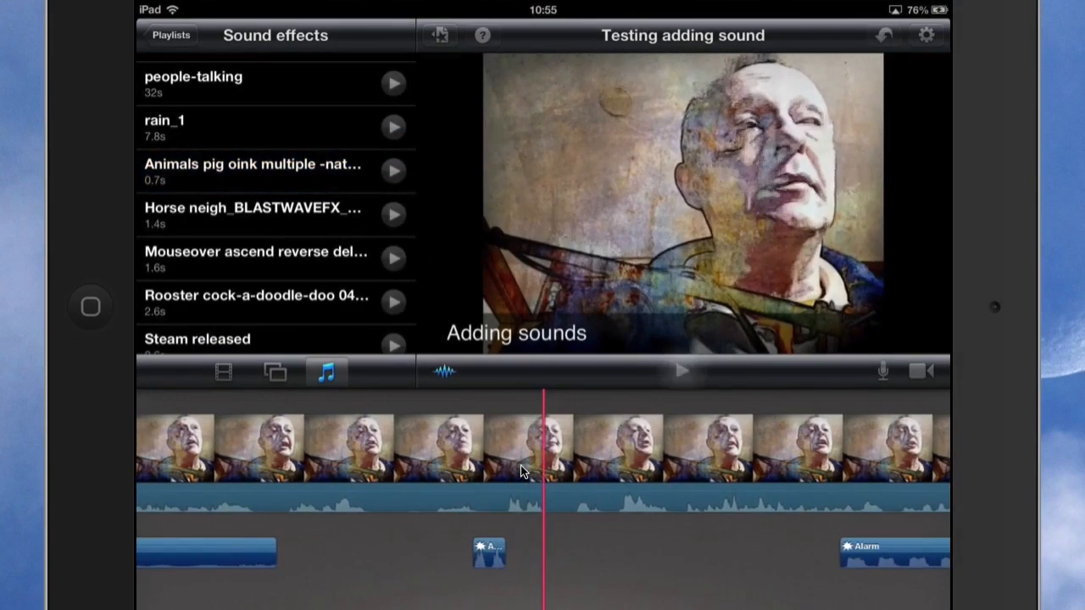
left_click(682, 371)
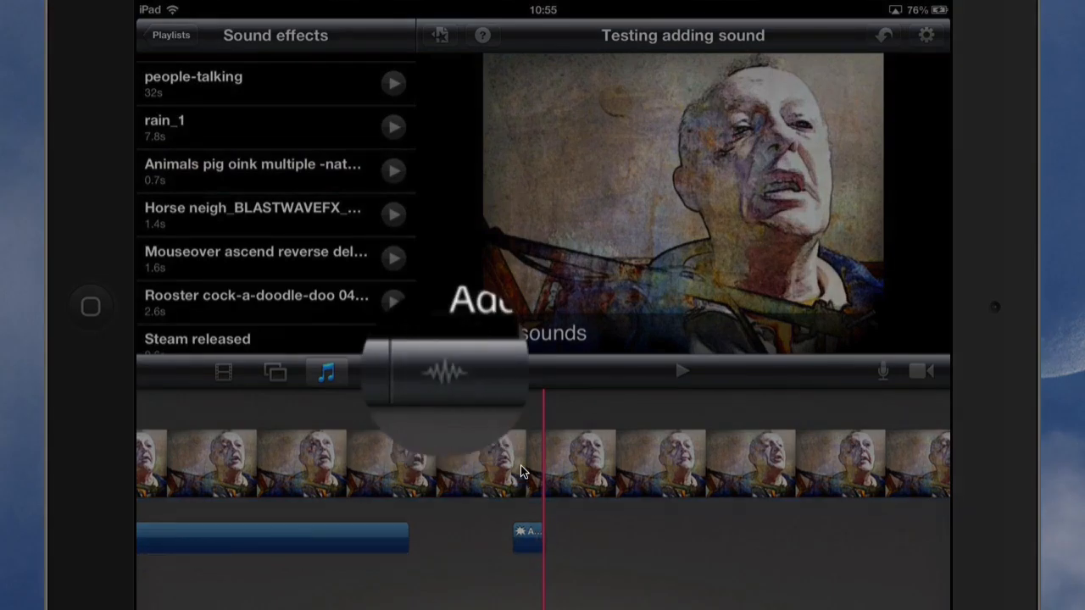
- Add Metallic (intro, short) and Steam released, then select Metallic for trimming
left_click(444, 373)
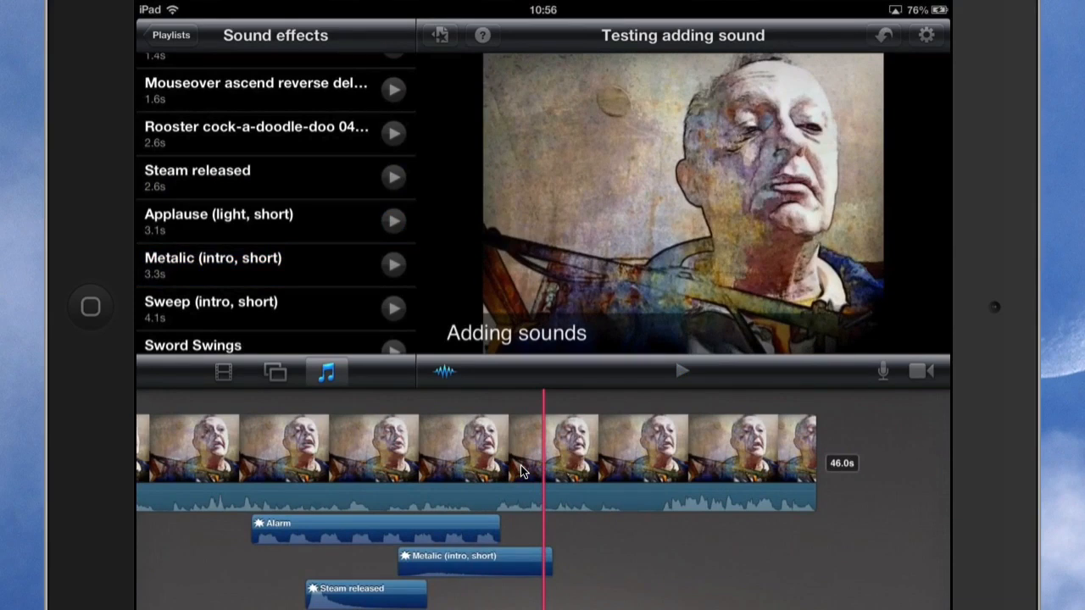
left_click(473, 556)
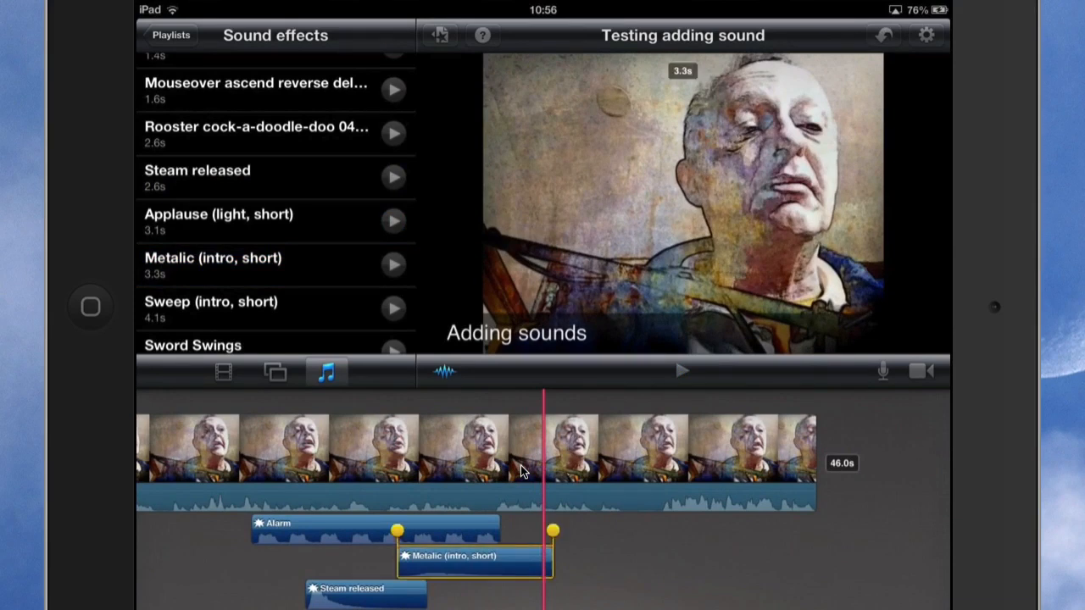